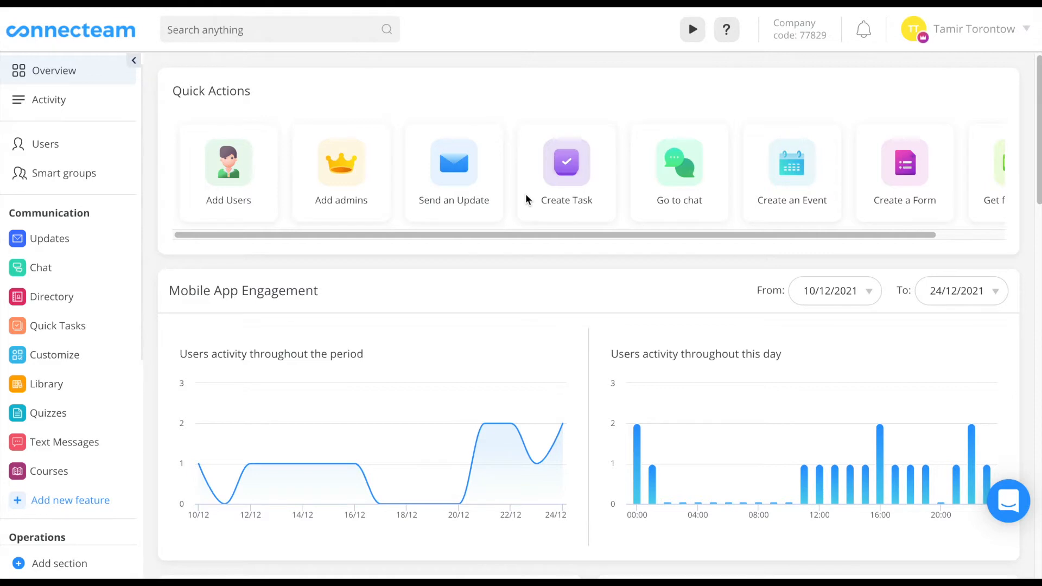
pyautogui.moveTo(512, 187)
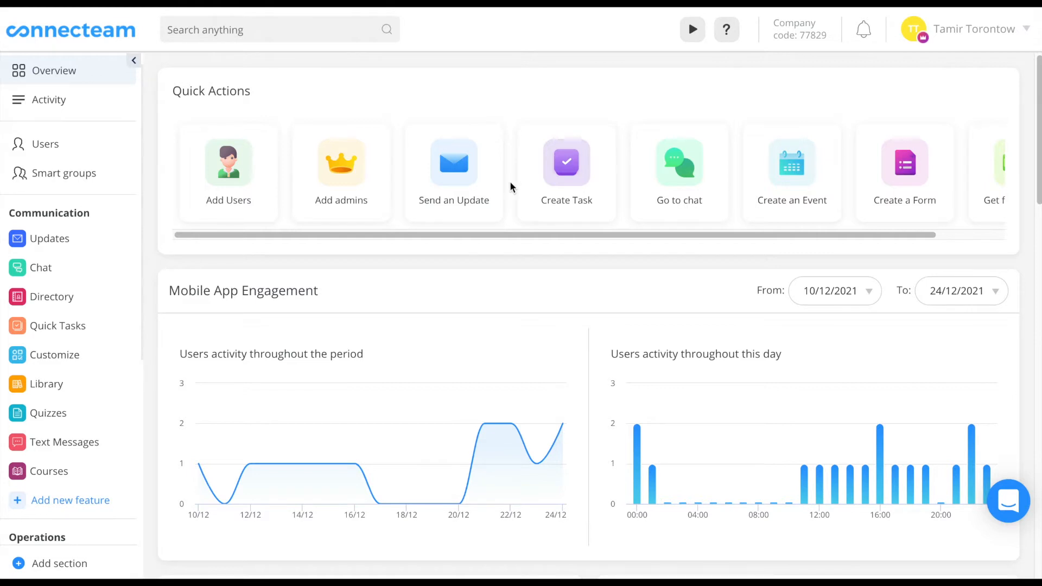
# Go to the Chat page under Communication in the sidebar
pyautogui.click(39, 268)
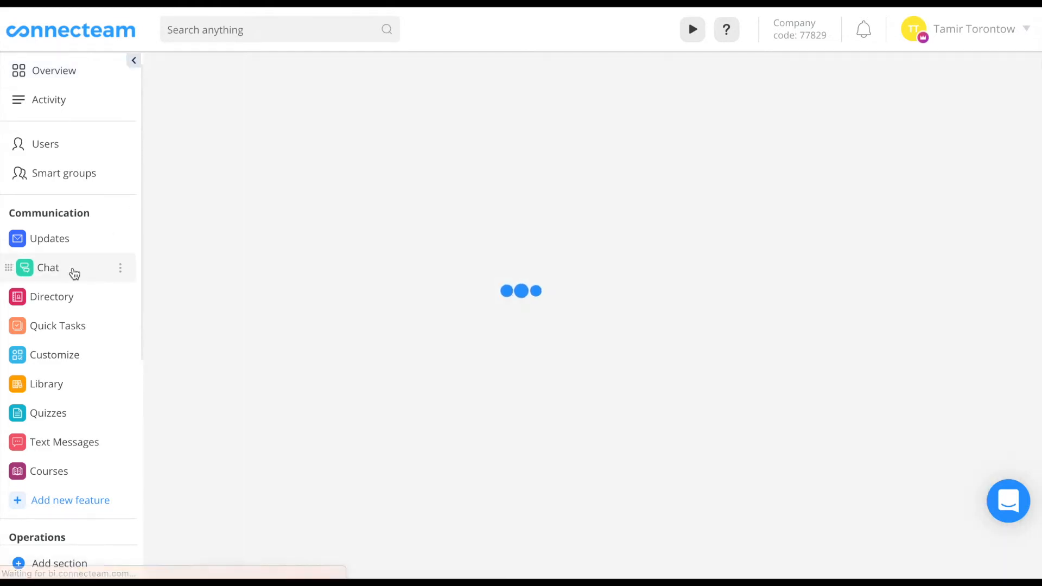
# Choose New team from the Add new dropdown on the Chat page
pyautogui.click(47, 268)
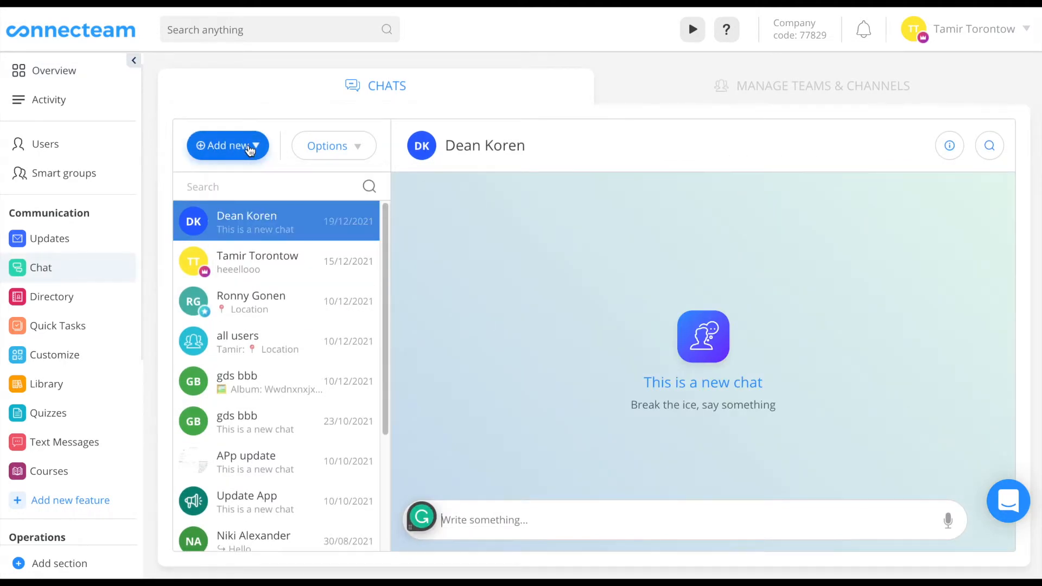
pyautogui.click(228, 146)
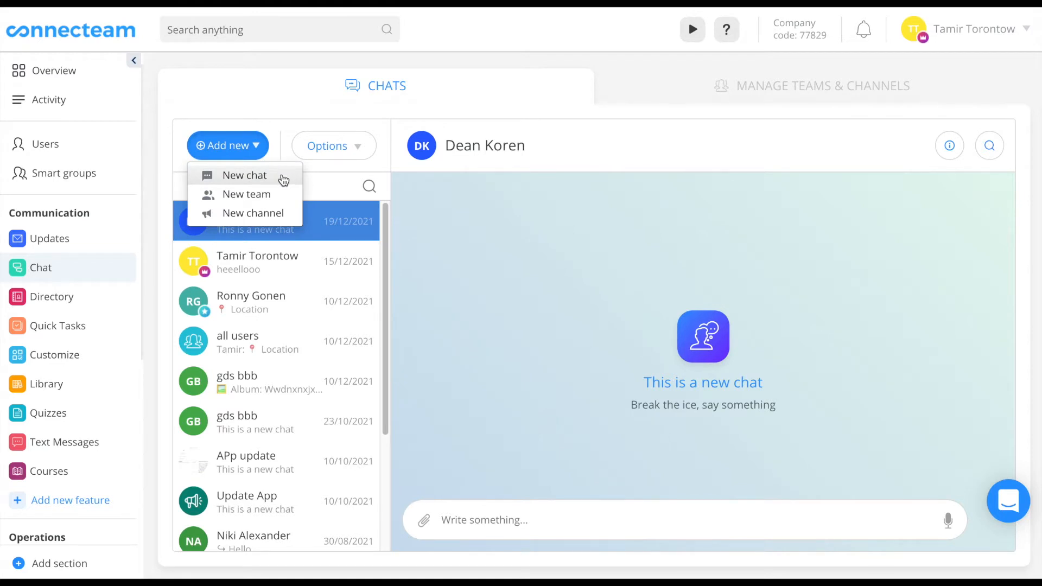
pyautogui.moveTo(269, 180)
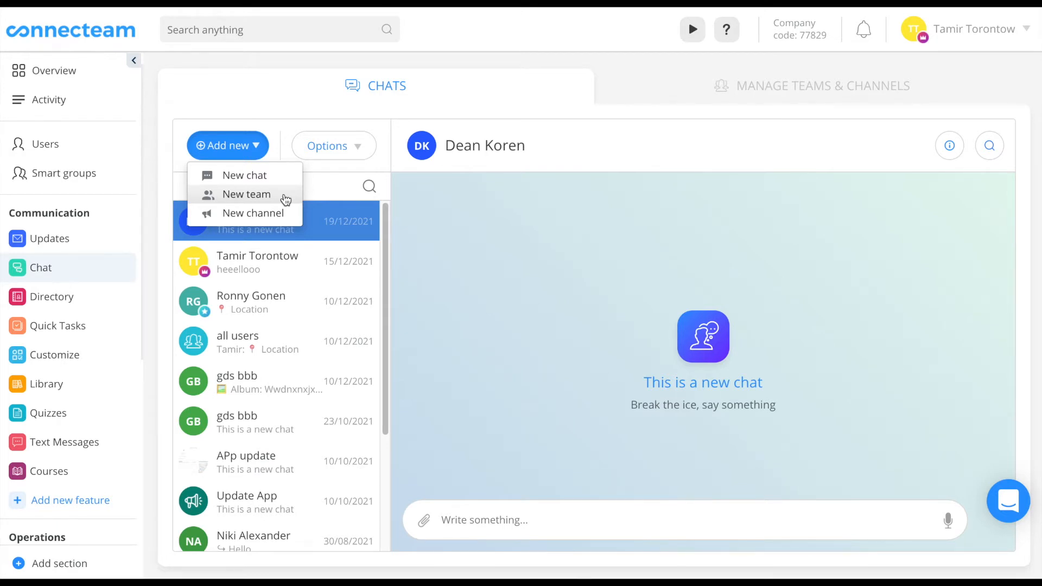
pyautogui.click(247, 194)
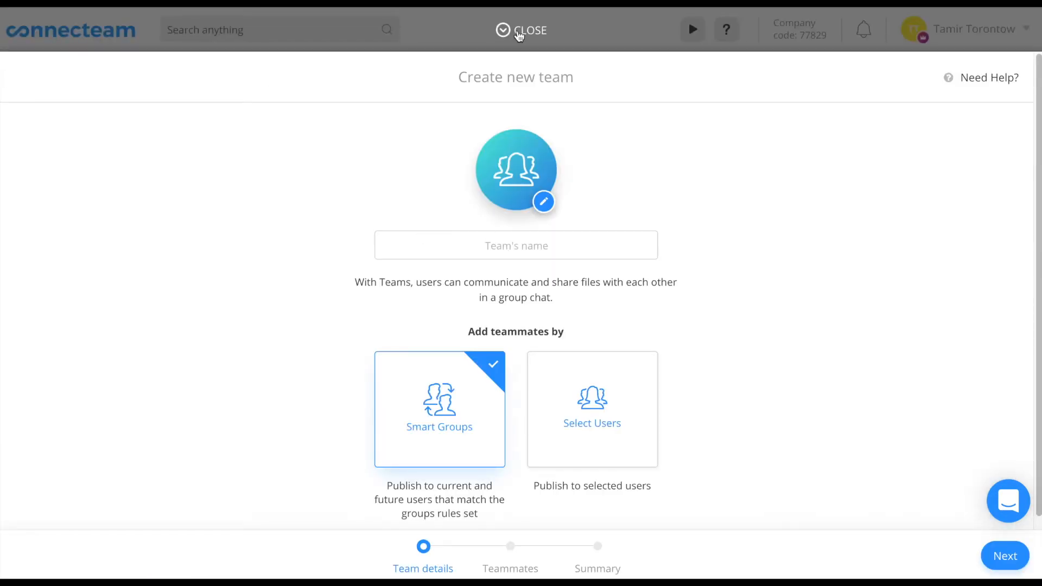
# Compare Select Users and Smart Groups, then type 'Sal' in the team form
pyautogui.click(592, 414)
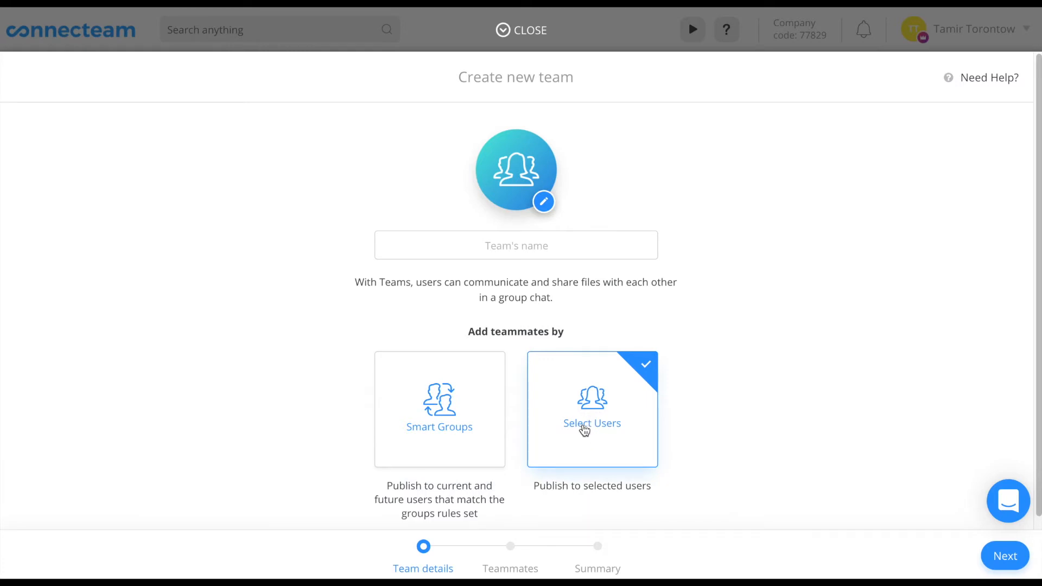
pyautogui.moveTo(453, 416)
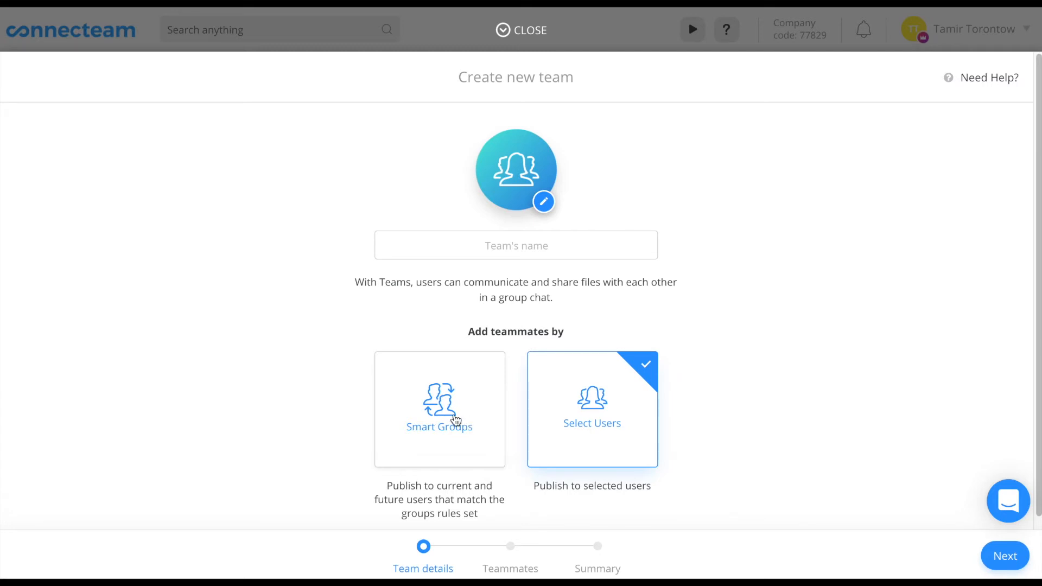
pyautogui.click(440, 410)
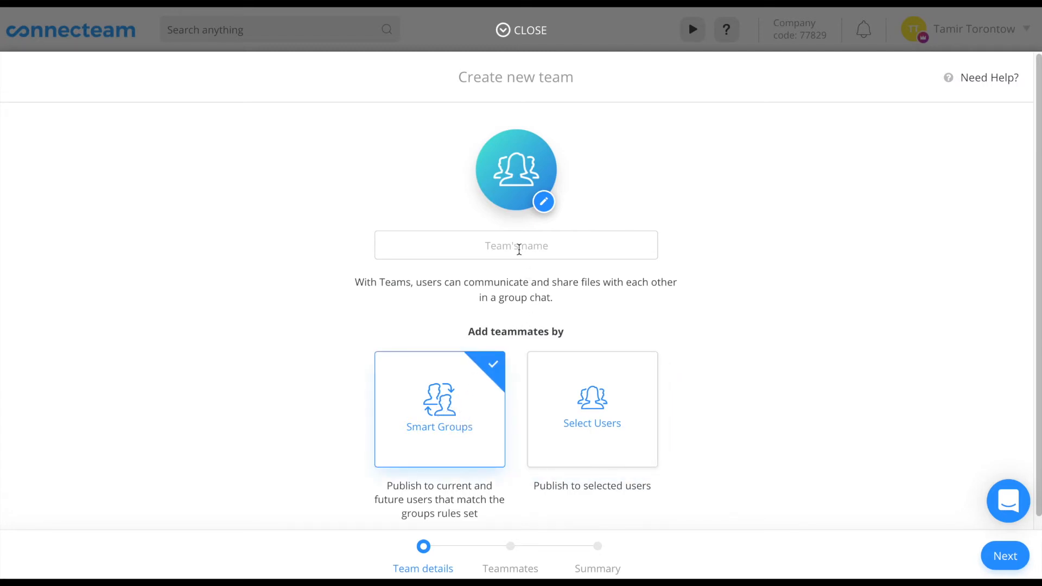
pyautogui.write('Sal')
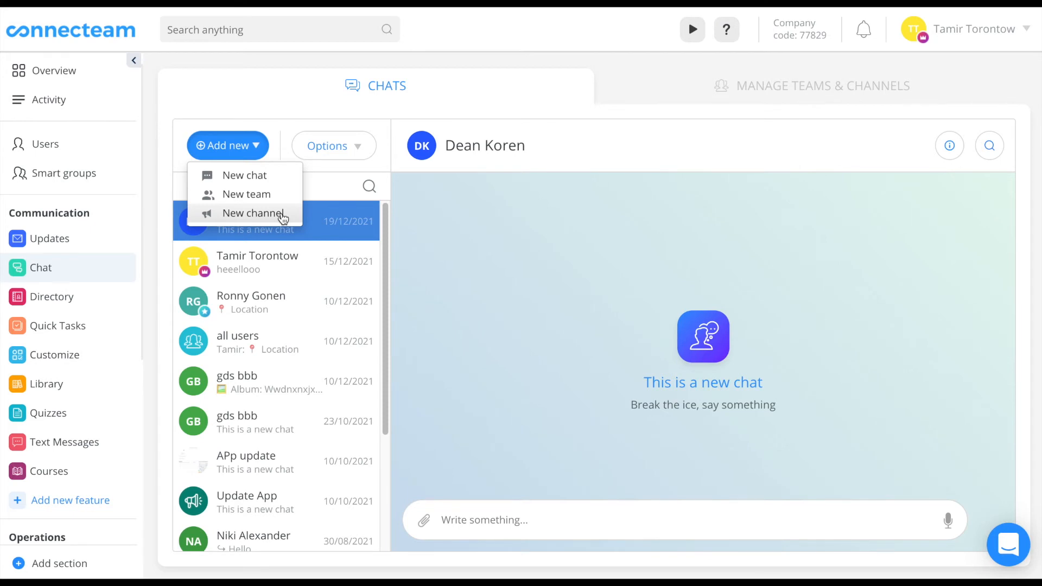
pyautogui.moveTo(279, 219)
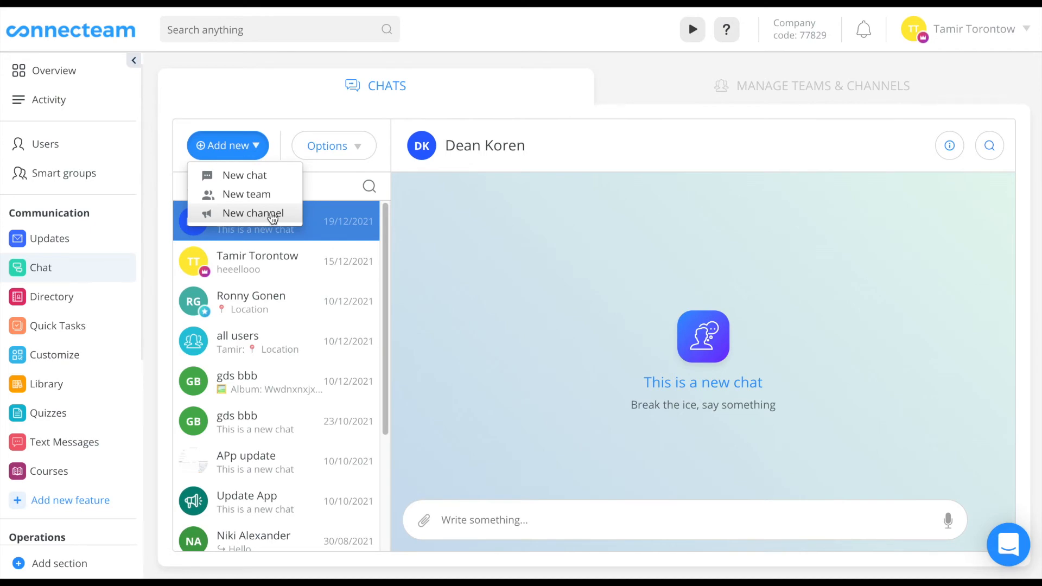
# Choose New channel from the Add new dropdown
pyautogui.click(253, 213)
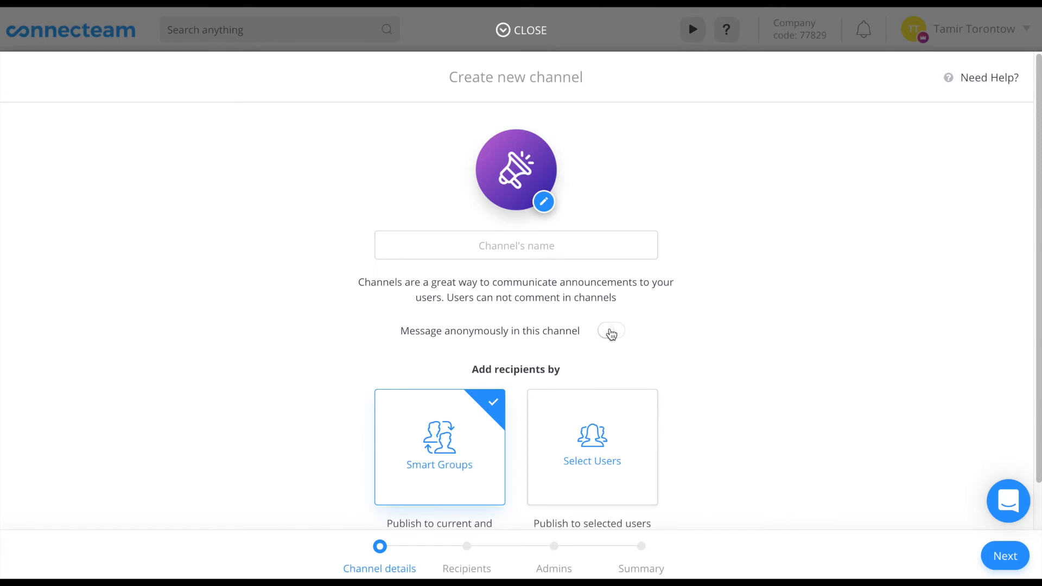
# Switch on 'Message anonymously in this channel', then close the channel form
pyautogui.click(611, 331)
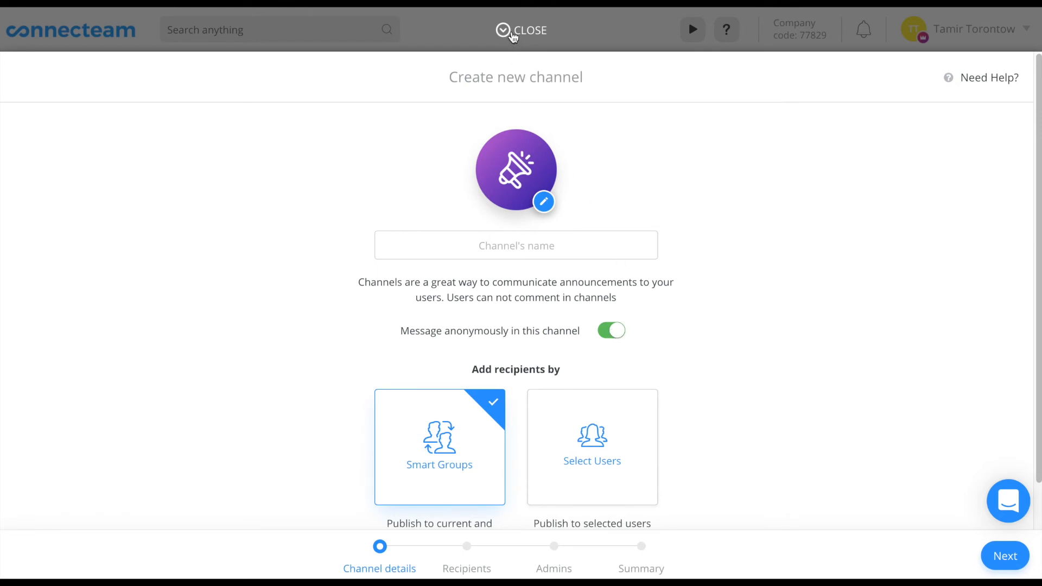
pyautogui.click(520, 30)
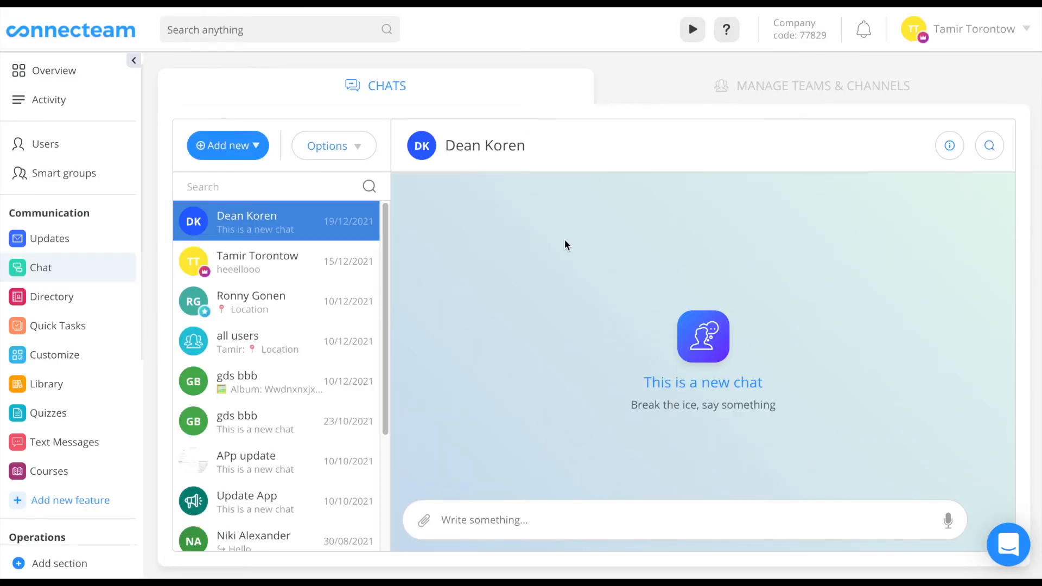
pyautogui.moveTo(595, 270)
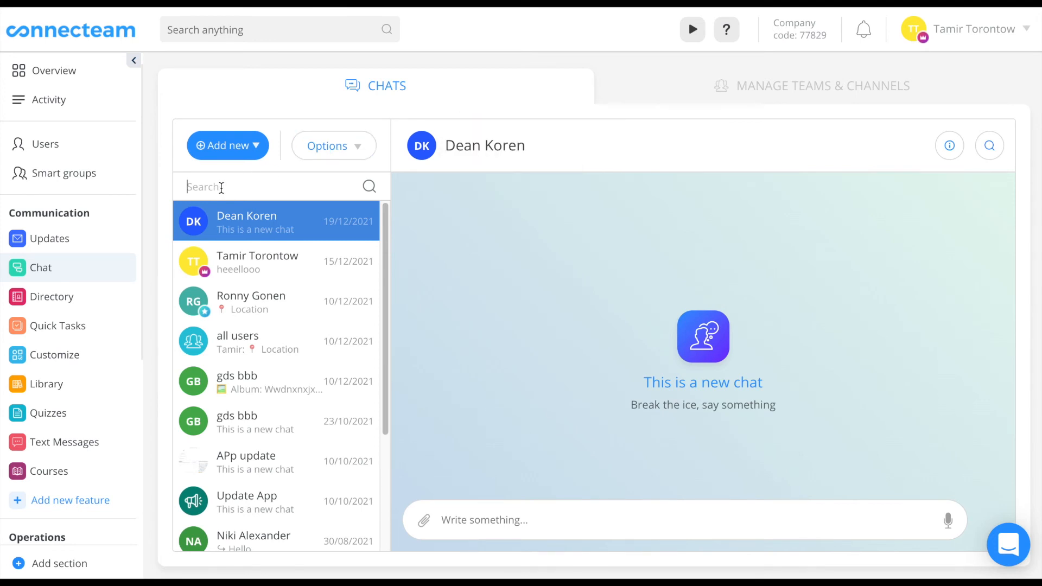
# Search the chat list for 'all' to show the all users chats
pyautogui.write('all')
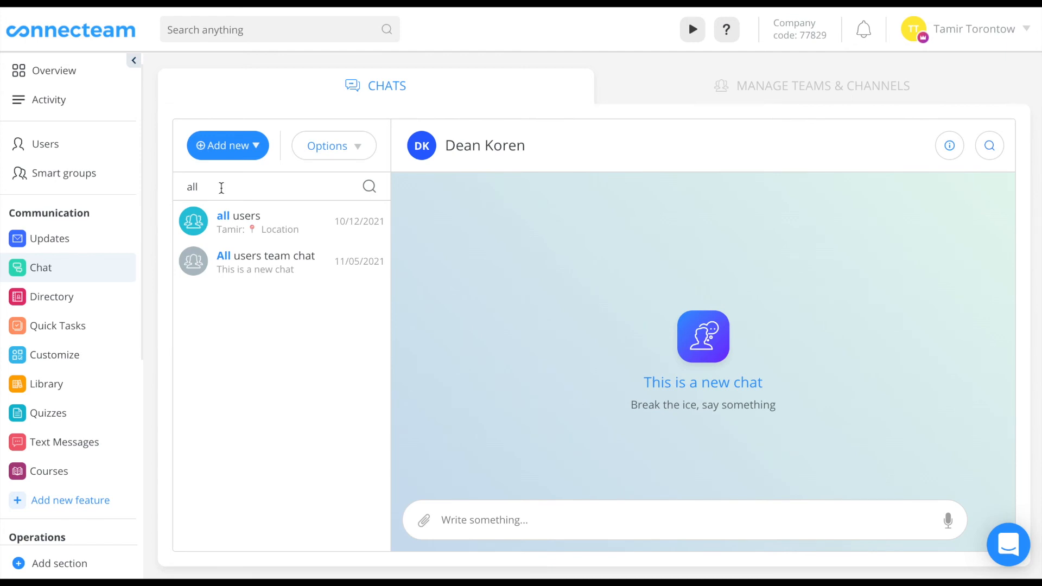
pyautogui.moveTo(231, 187)
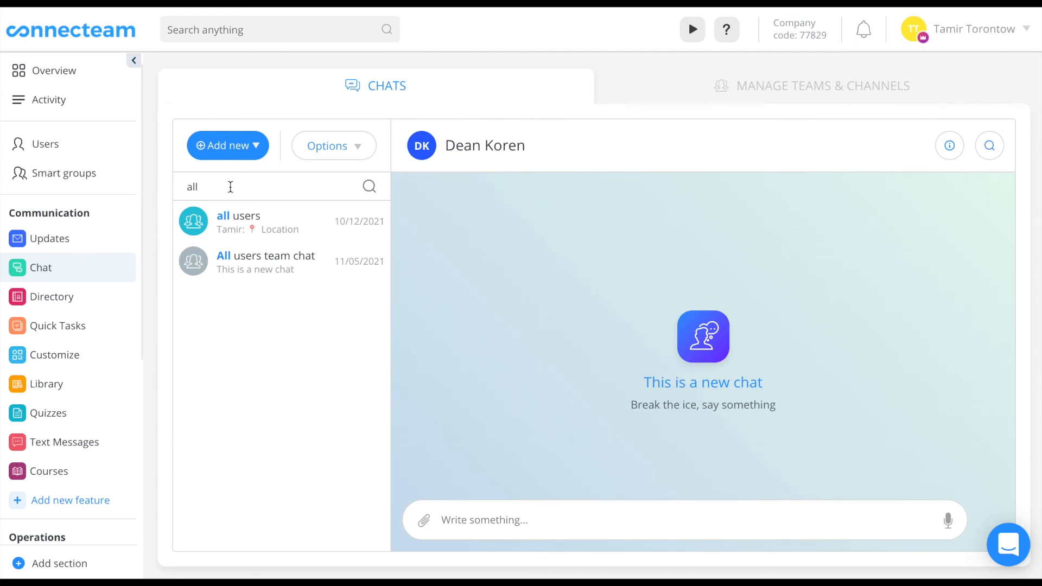
pyautogui.moveTo(949, 520)
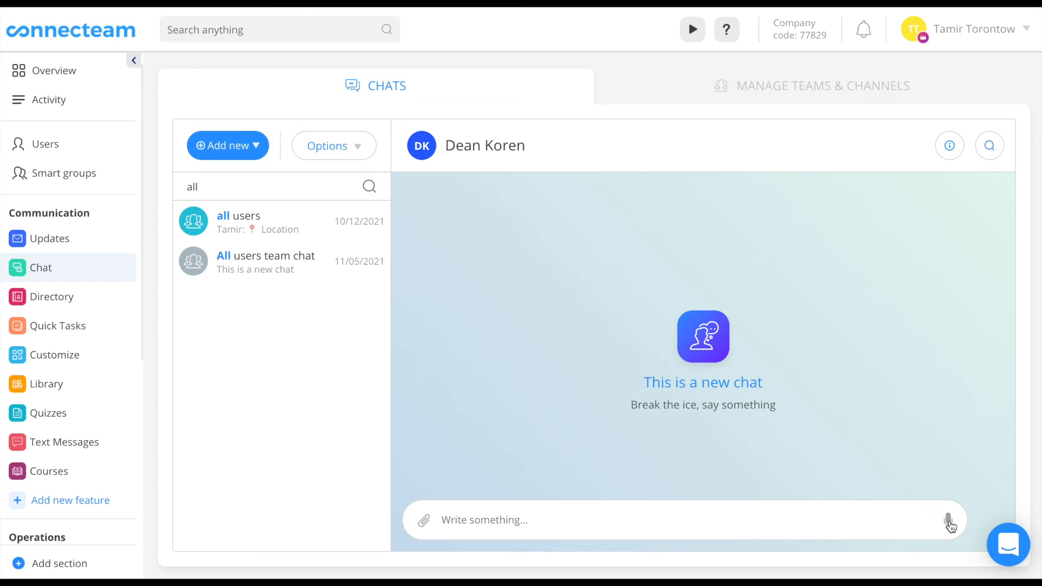
pyautogui.moveTo(447, 512)
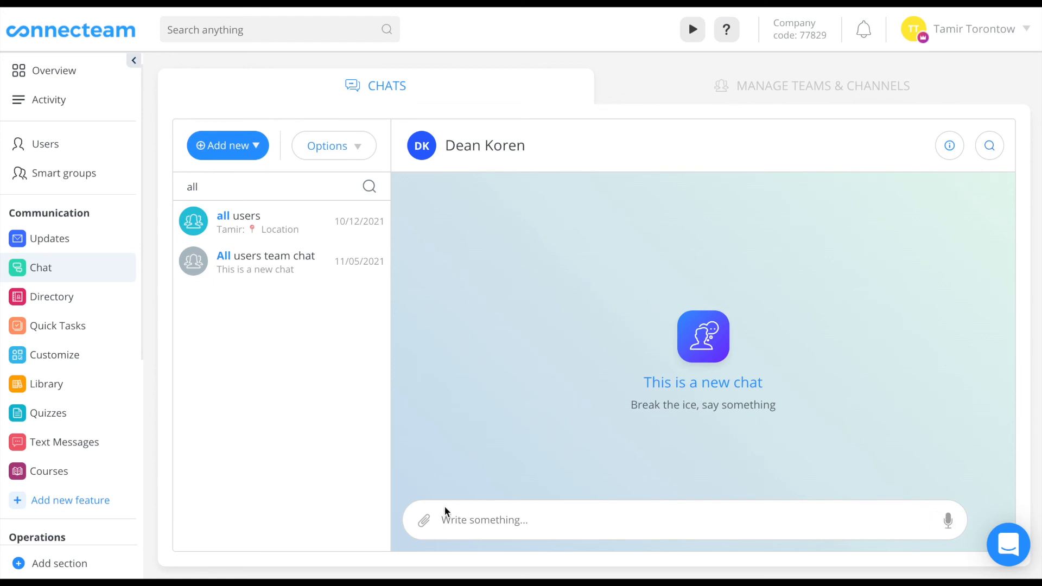
# Open the Shortcut option from the message box's paperclip attachment menu
pyautogui.click(424, 520)
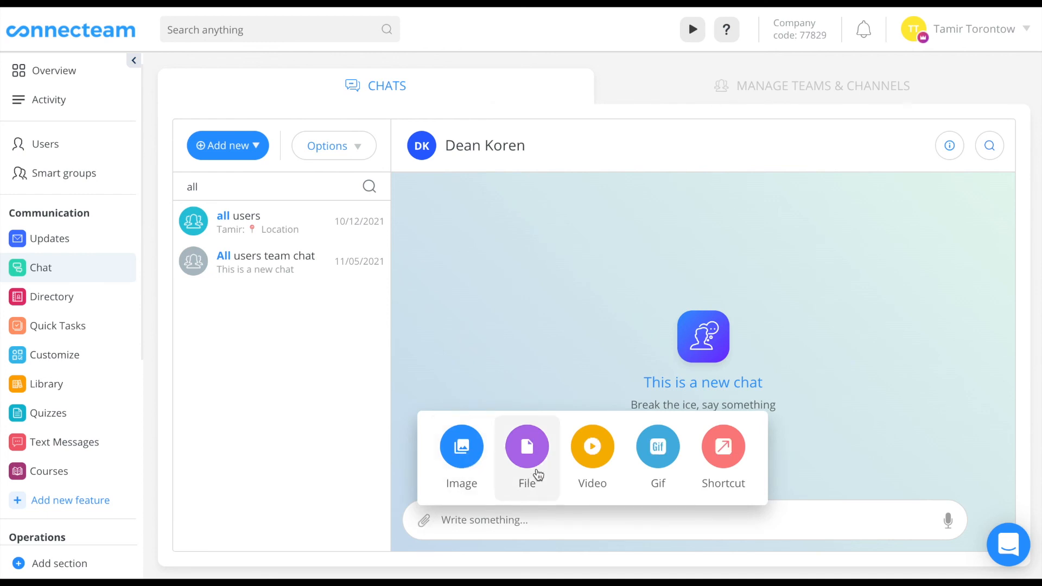
pyautogui.moveTo(613, 463)
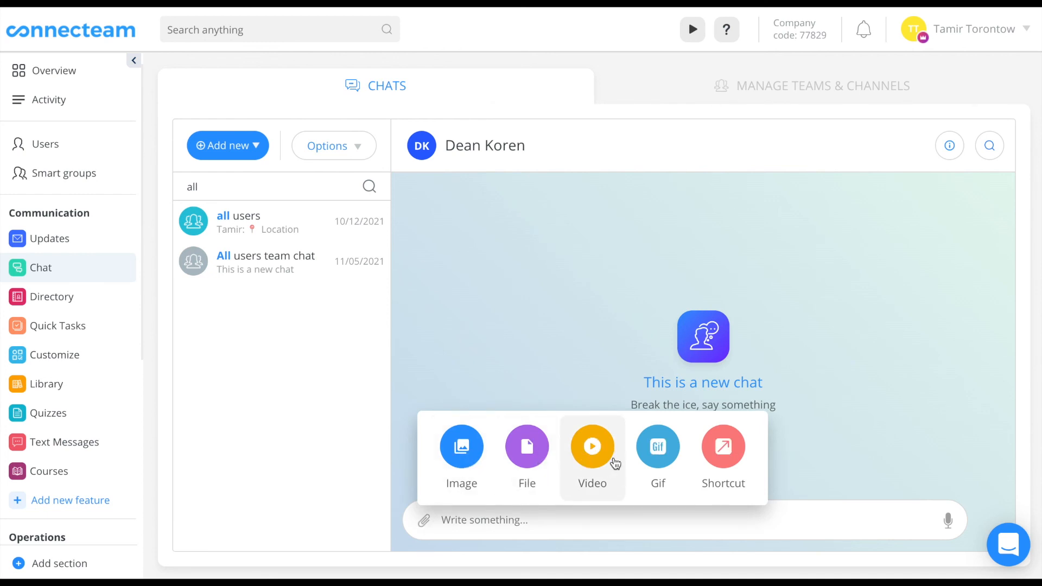
pyautogui.moveTo(727, 459)
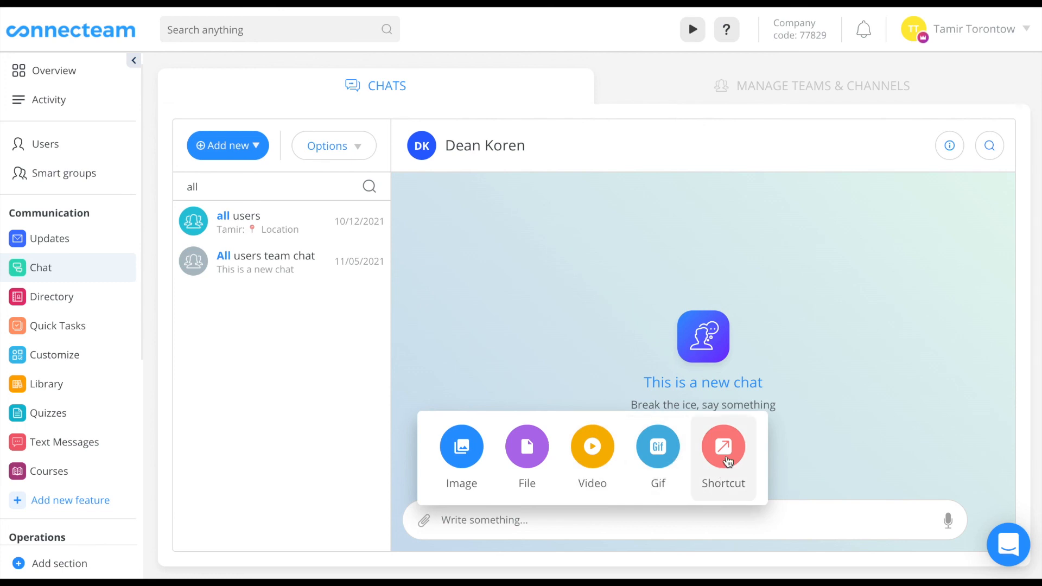
pyautogui.click(723, 446)
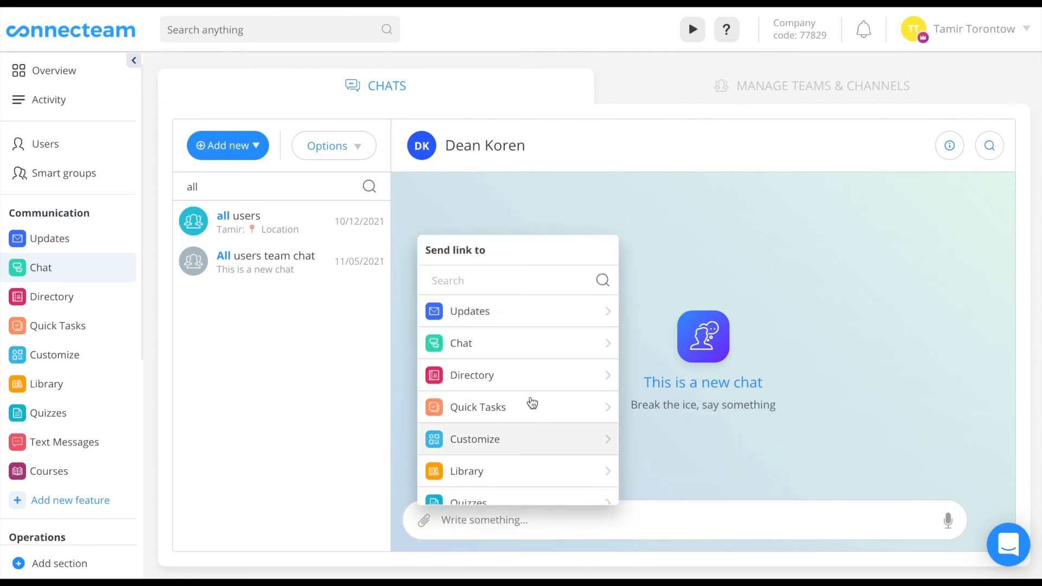
pyautogui.moveTo(550, 352)
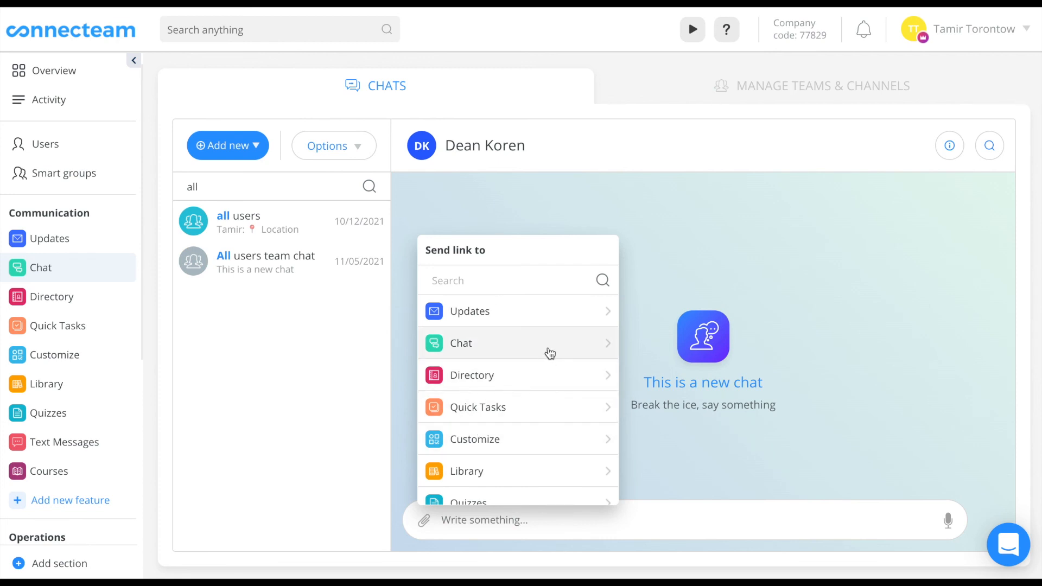